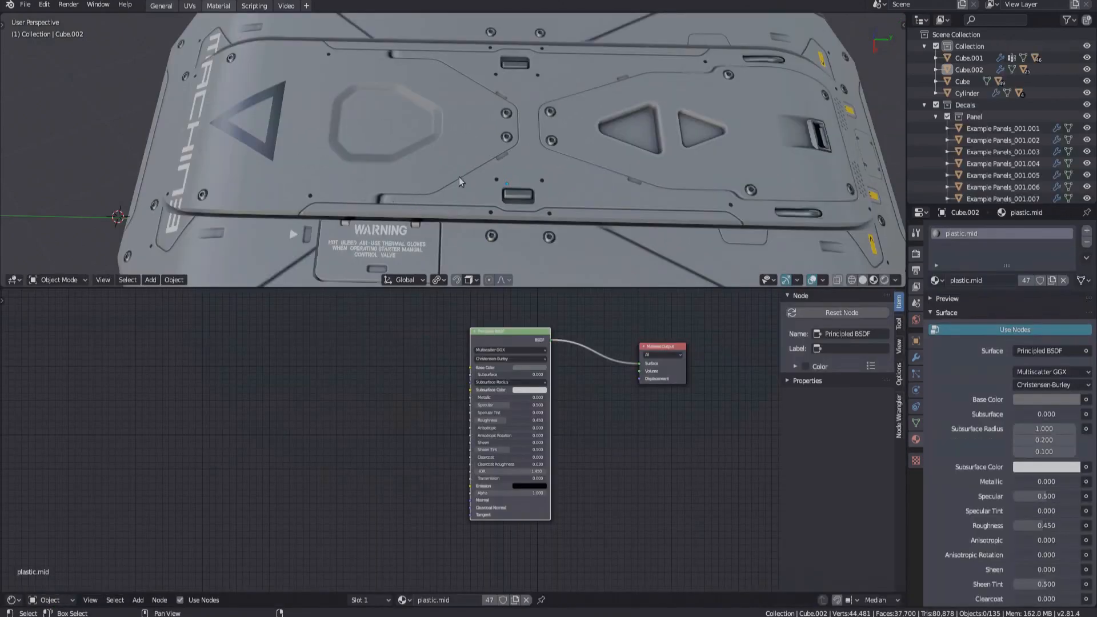
Step: Add a Wave Texture at scale 13.7 and a MixRGB, feeding the plastic material's Base Color
left_click(112, 280)
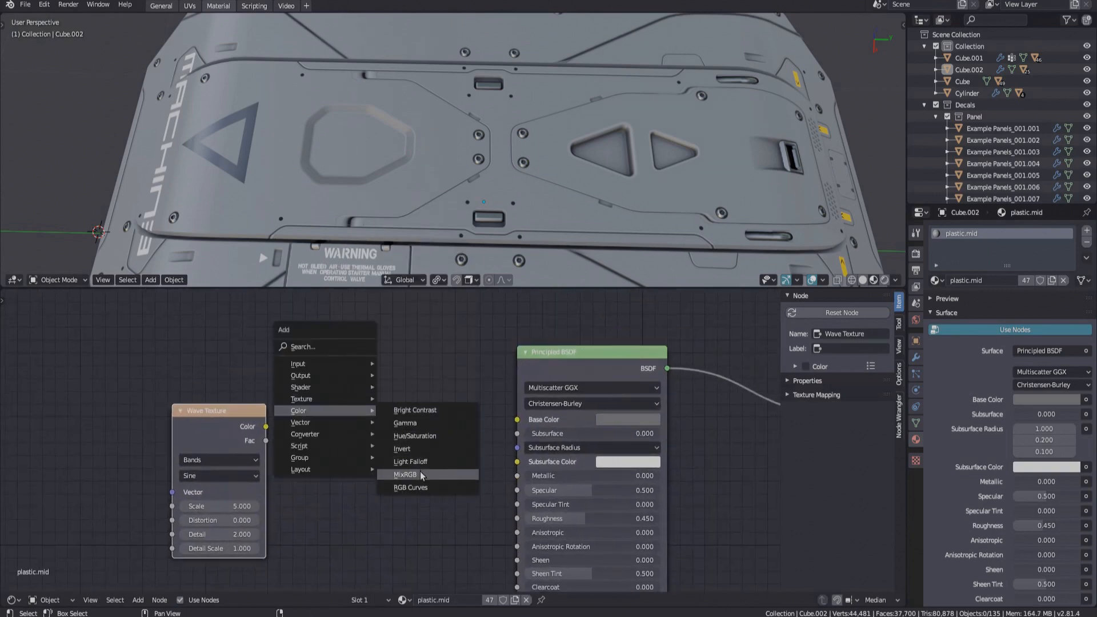
left_click(405, 475)
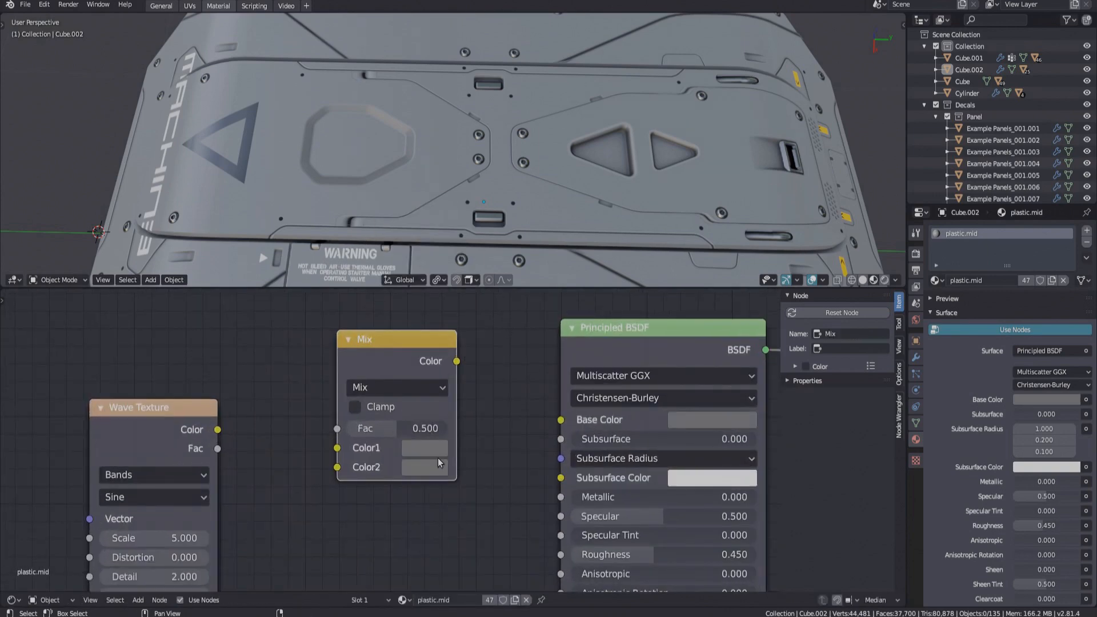
left_click(425, 448)
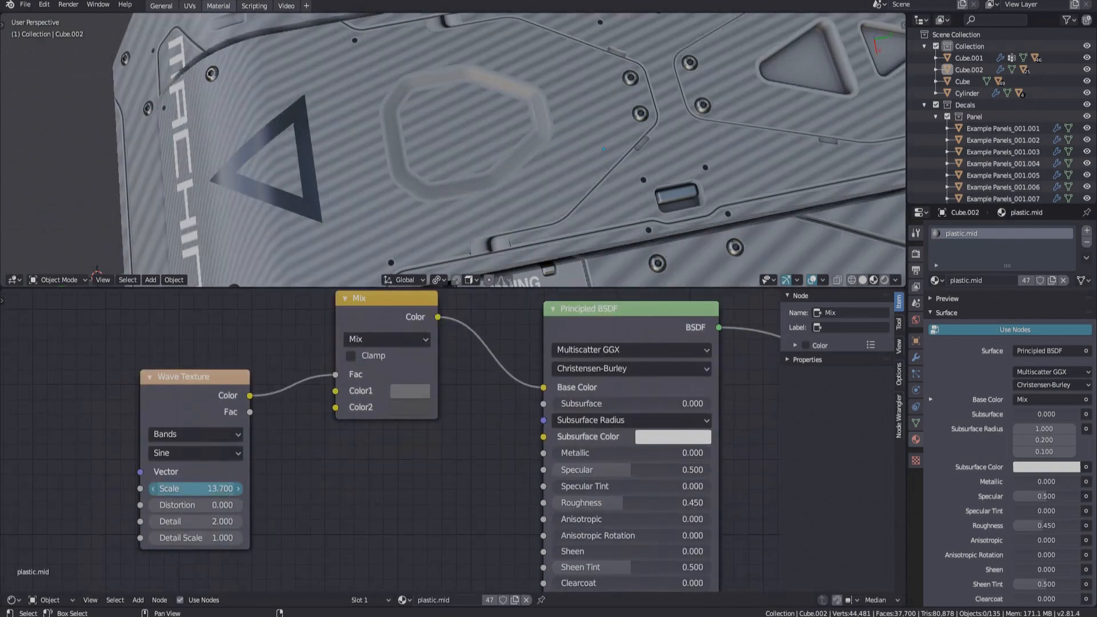
Step: Copy the Wave Texture and Mix nodes into the decal's material with scale 23.8
left_click_drag(196, 488, 266, 487)
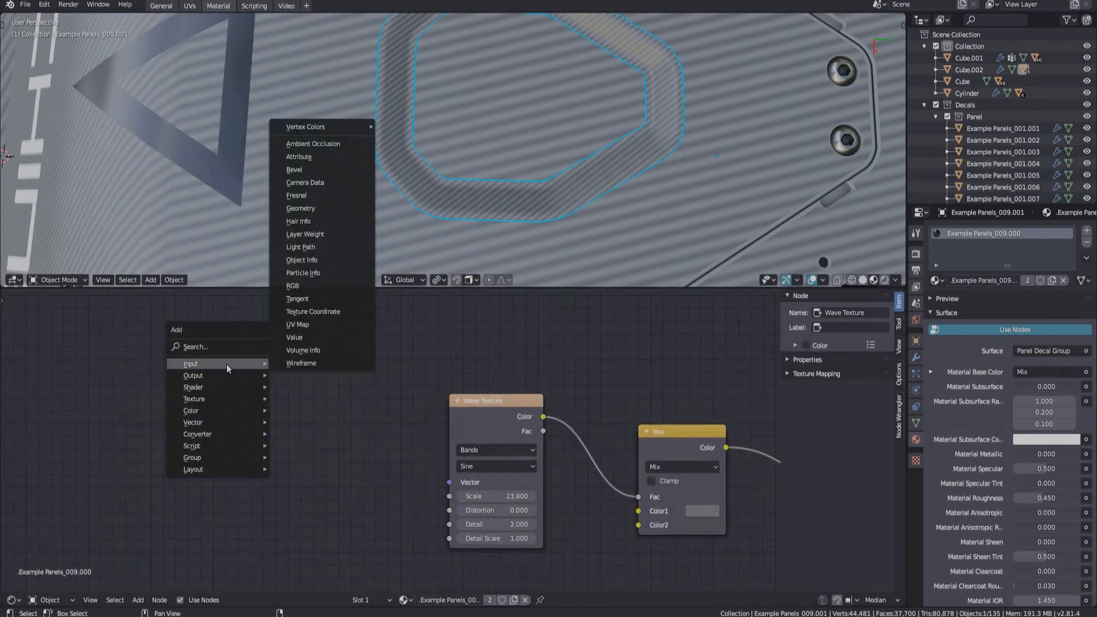
Step: Add a Texture Coordinate node and feed its Generated output into the Wave Texture Vector
left_click(312, 311)
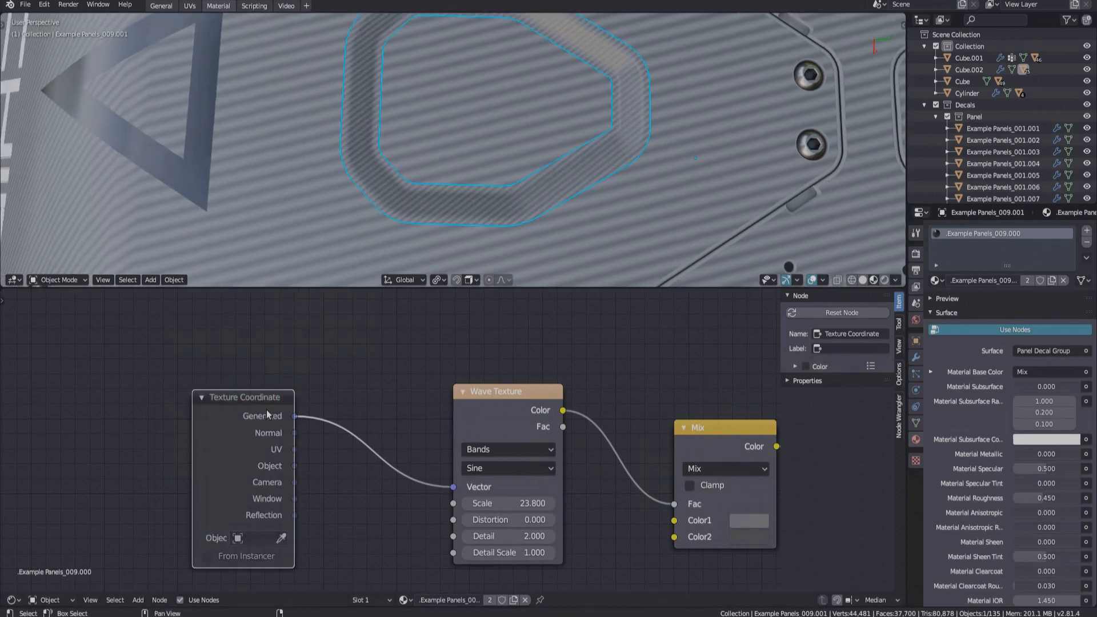
left_click(244, 398)
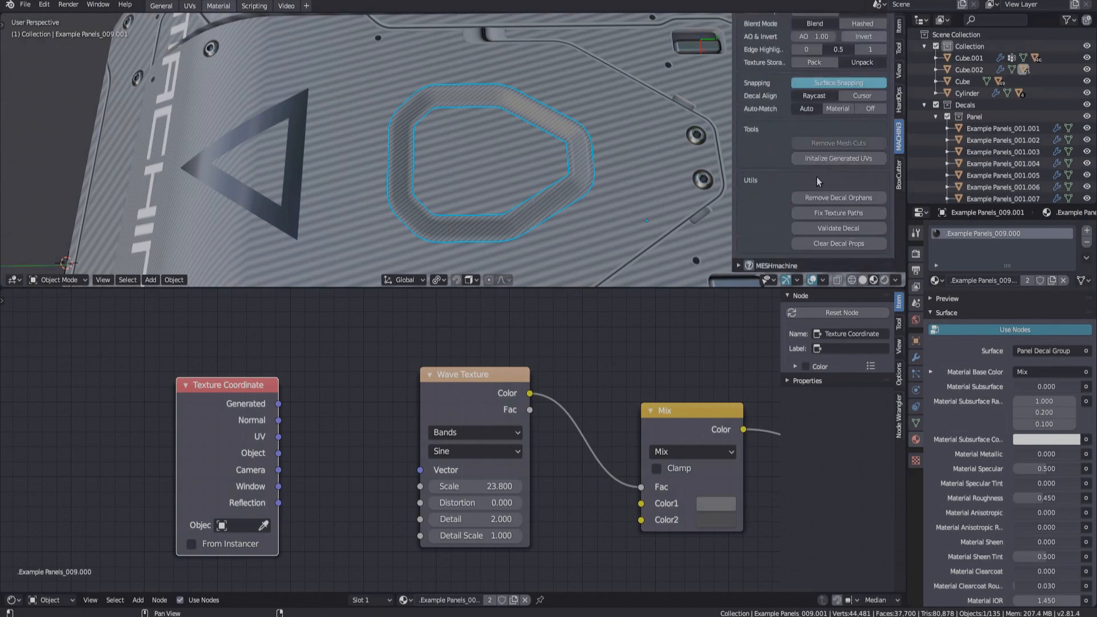
mouse_move(844, 162)
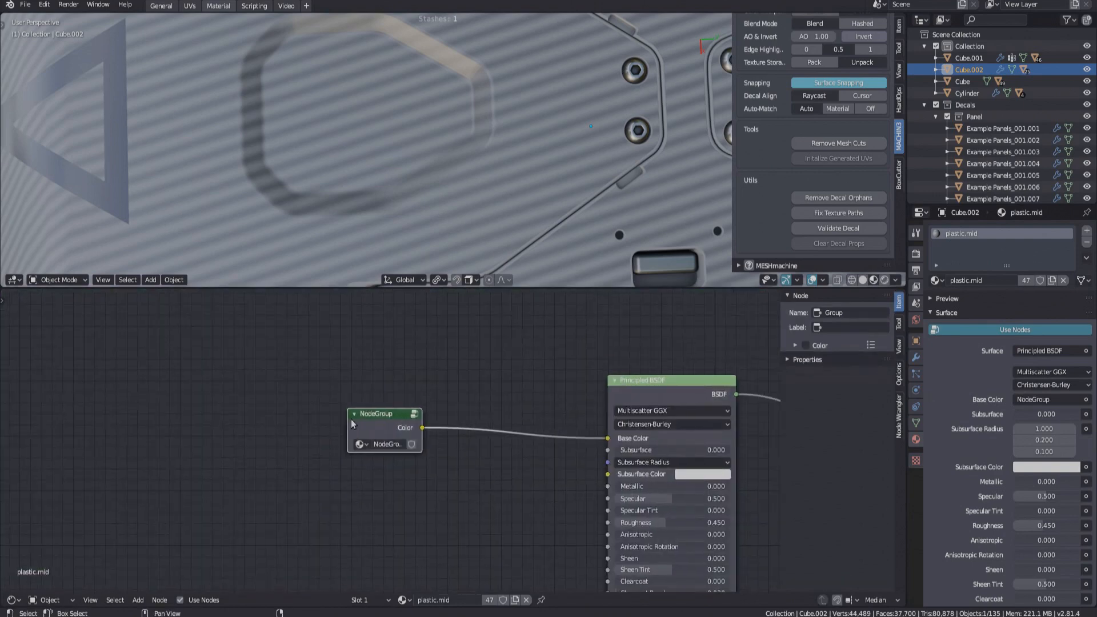
Step: Insert the stripes node group into the decal's material and set its Wave scale to 17.3
left_click_drag(352, 422, 434, 430)
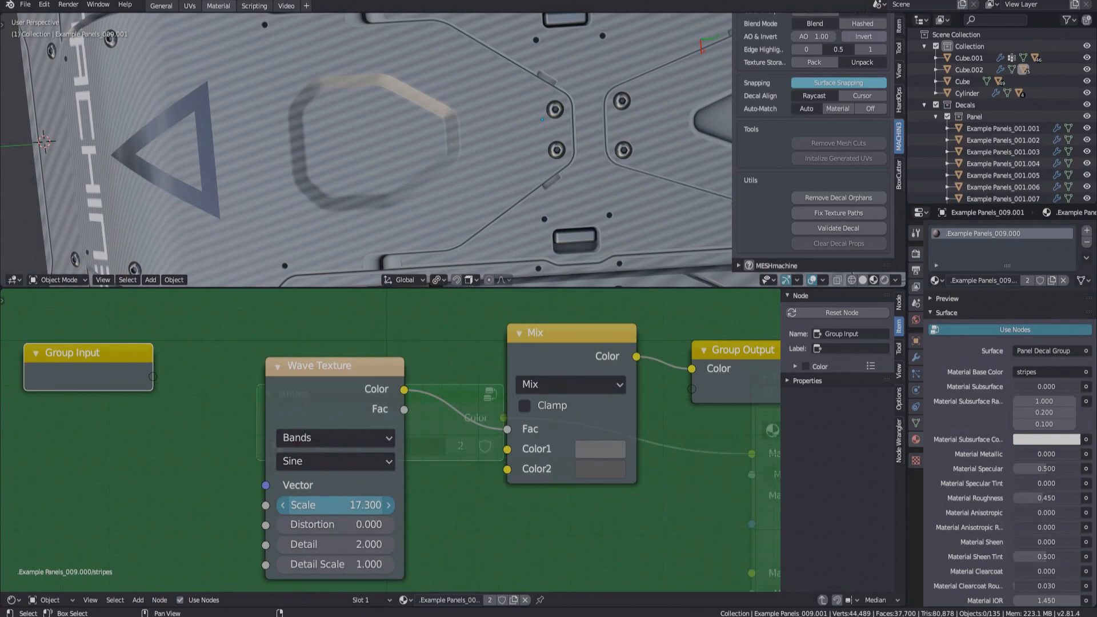
left_click_drag(335, 504, 307, 504)
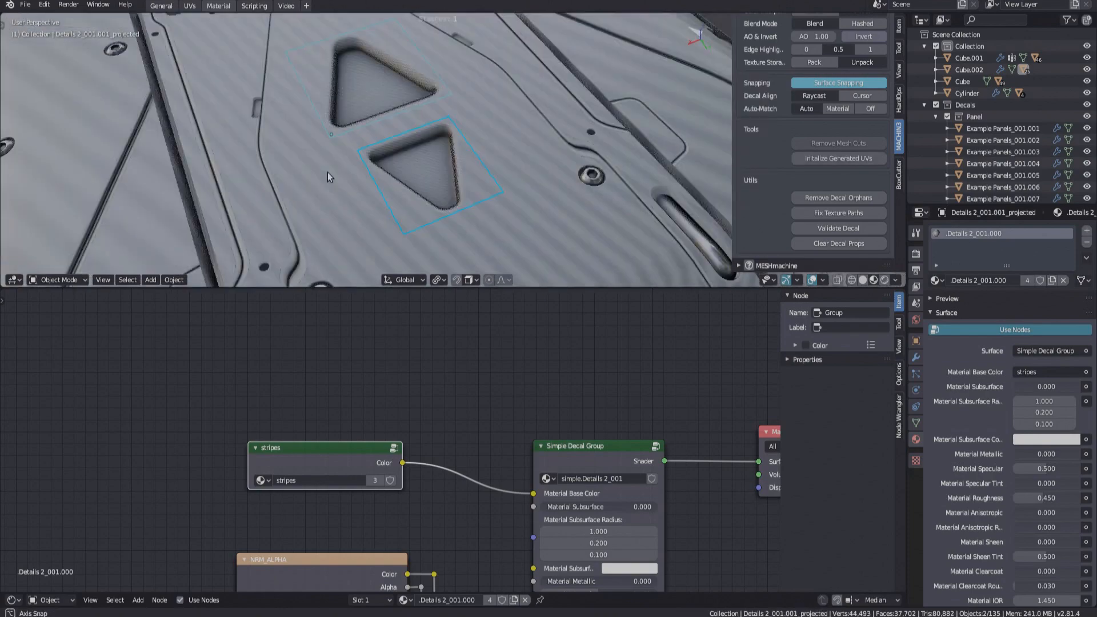
Step: Orbit the view to check the triangle decals' stripes against the panel
left_click_drag(350, 175, 419, 185)
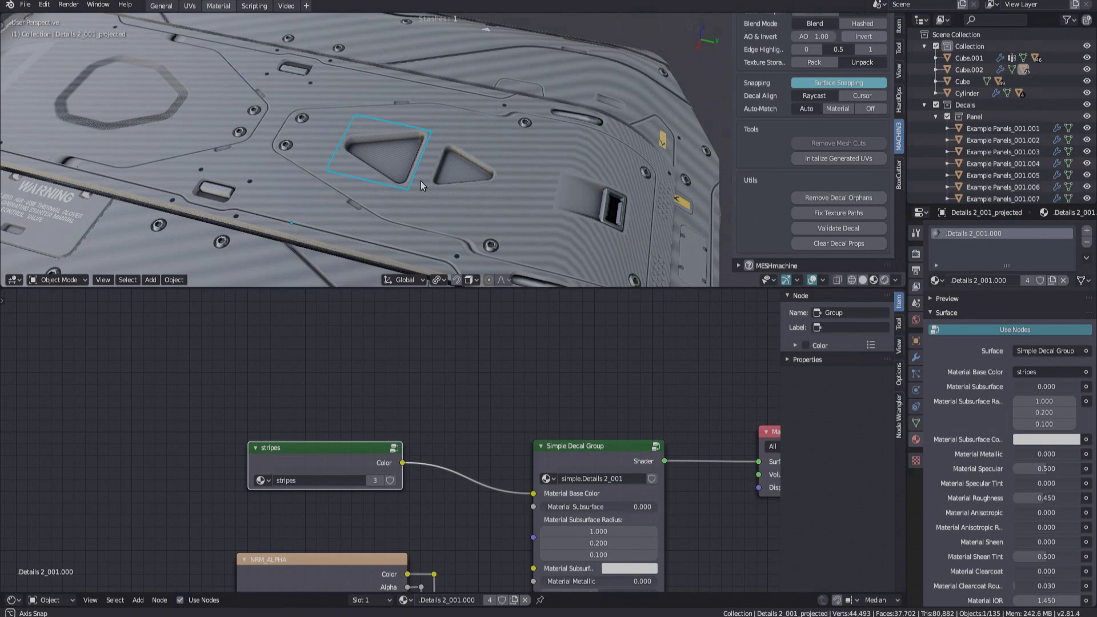